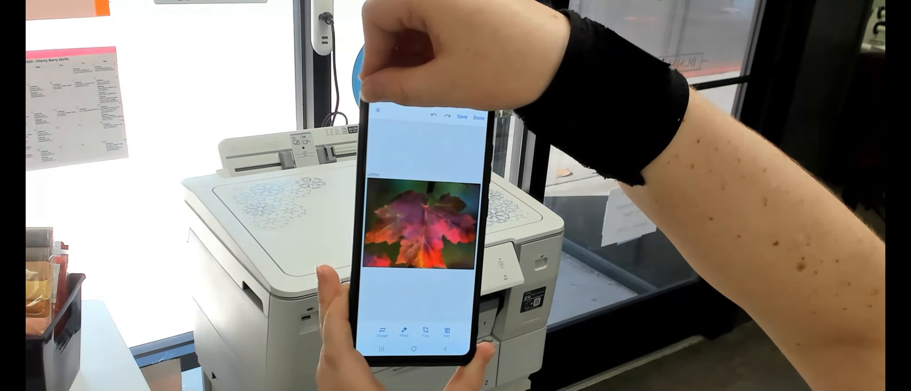
- Back out of editing the leaf photo and dismiss the Discard changes prompt
left_click(378, 118)
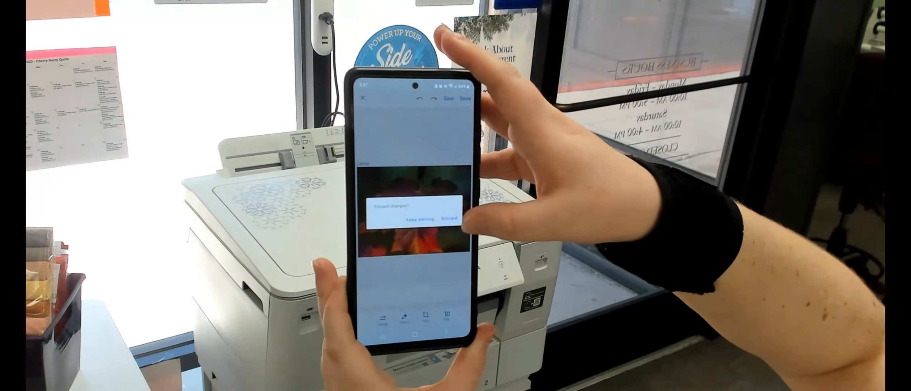
left_click(448, 218)
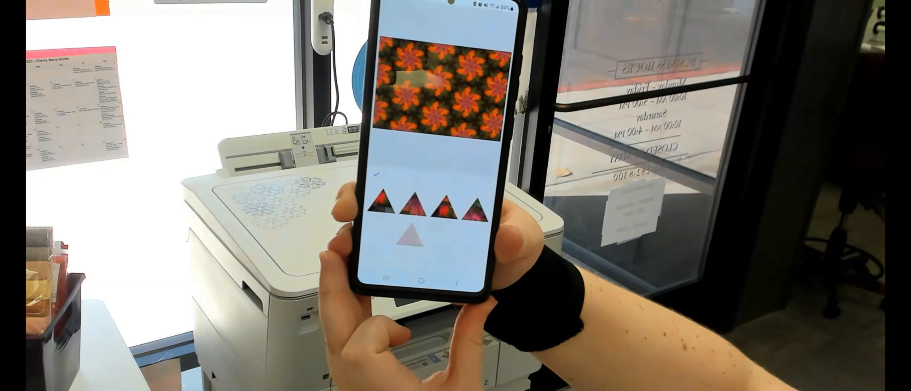
- Try several triangle slices of the leaf as the kaleidoscope source, ending with purple-pink tones
scroll("down", 3)
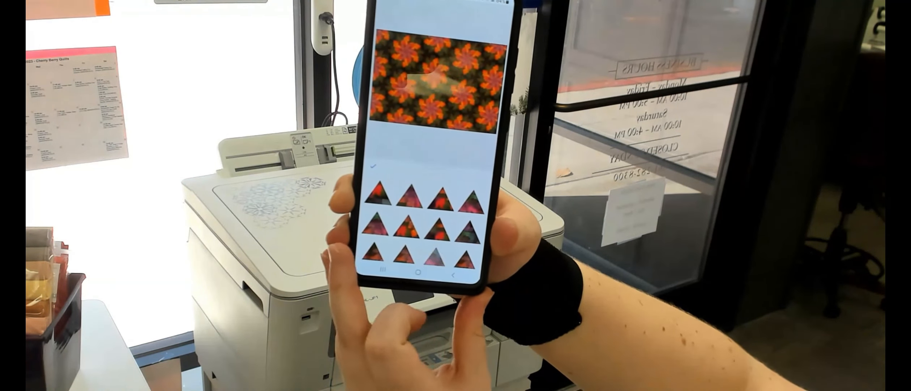
left_click(442, 234)
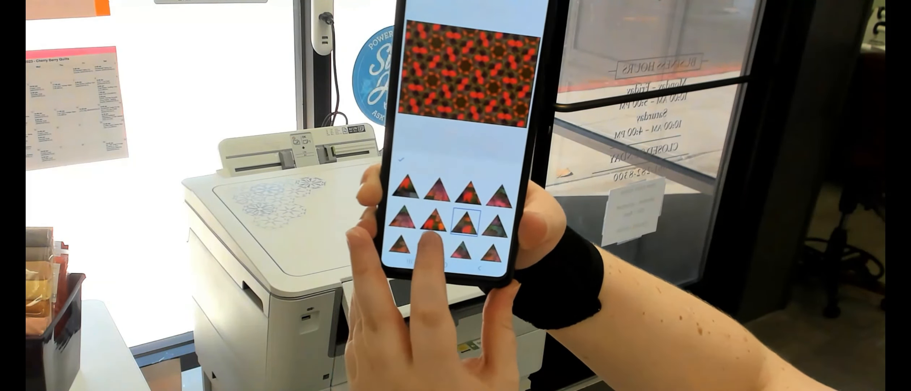
left_click(452, 230)
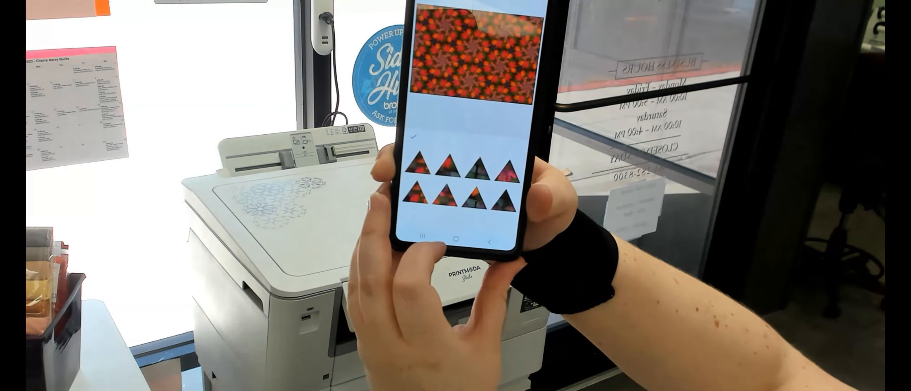
left_click(479, 208)
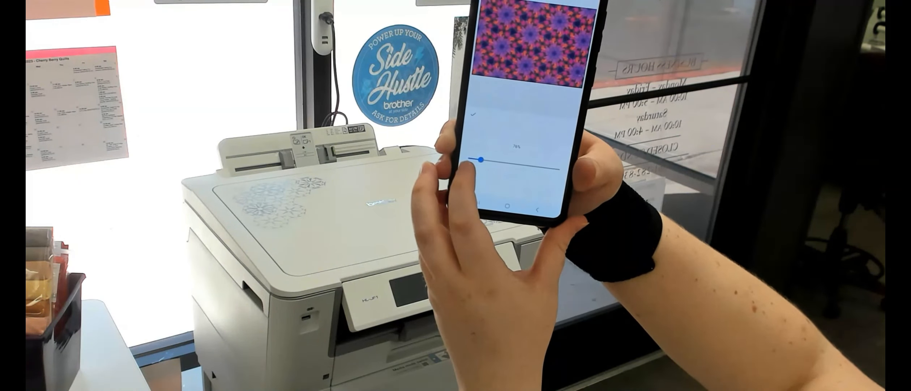
- Adjust the kaleidoscope repeat scale with the slider, enlarging then shrinking to a fine-tuned size
left_click_drag(481, 160, 503, 160)
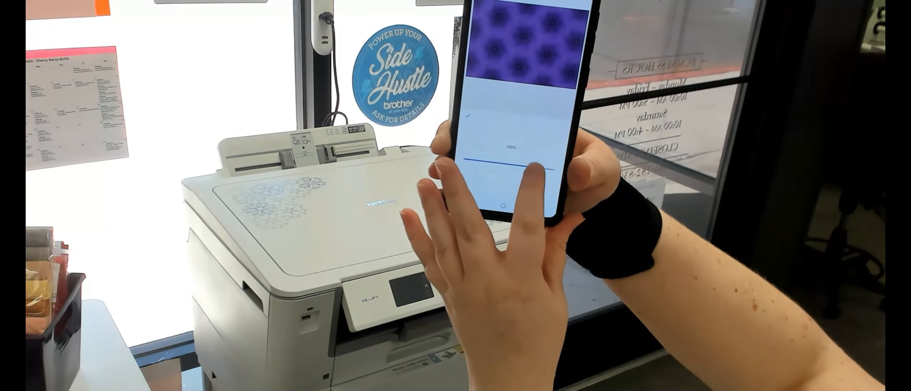
left_click_drag(529, 164, 497, 164)
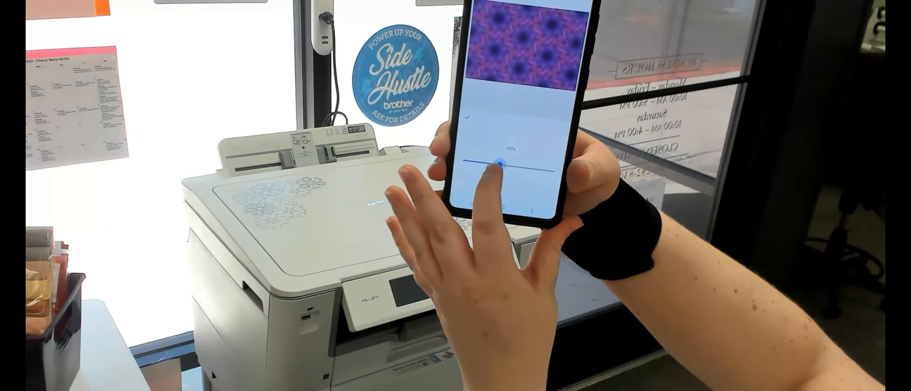
left_click_drag(503, 164, 482, 160)
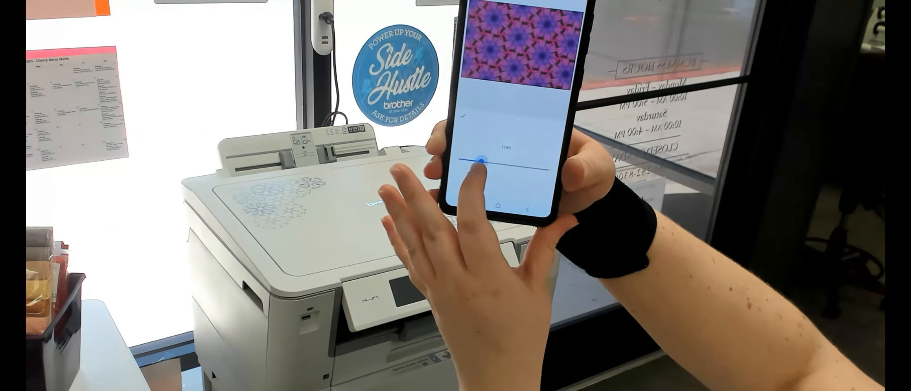
left_click_drag(485, 157, 477, 169)
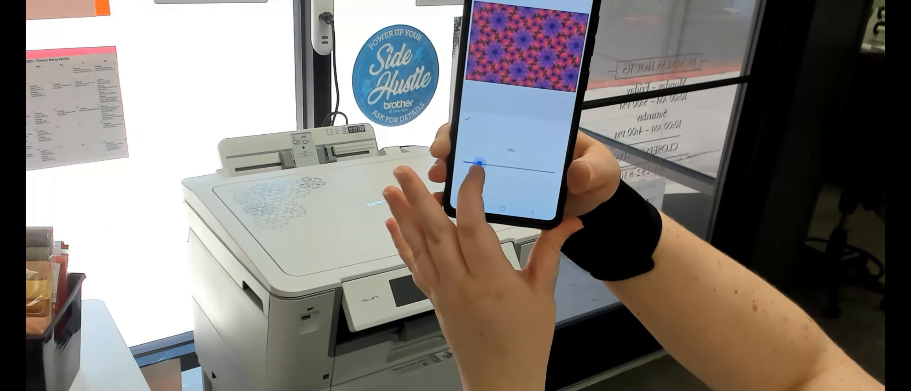
left_click_drag(479, 168, 488, 160)
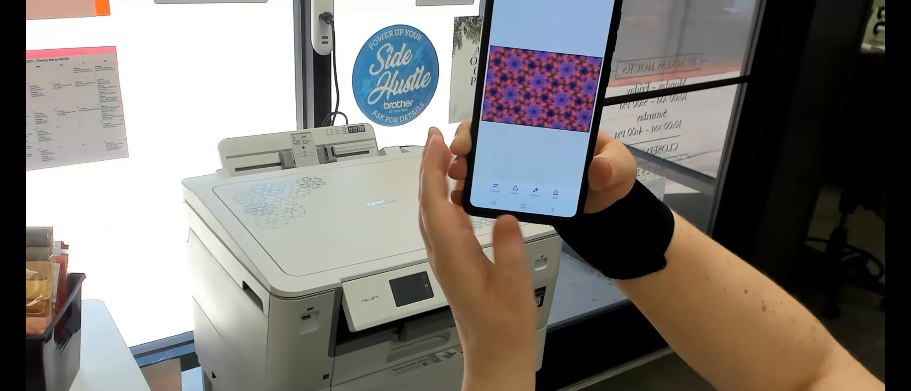
- Choose Letter from the Select size list as the pattern's output size
left_click(555, 187)
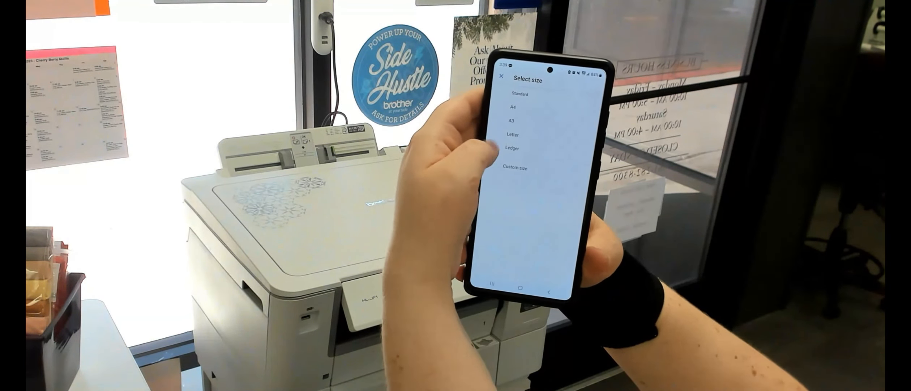
left_click(513, 134)
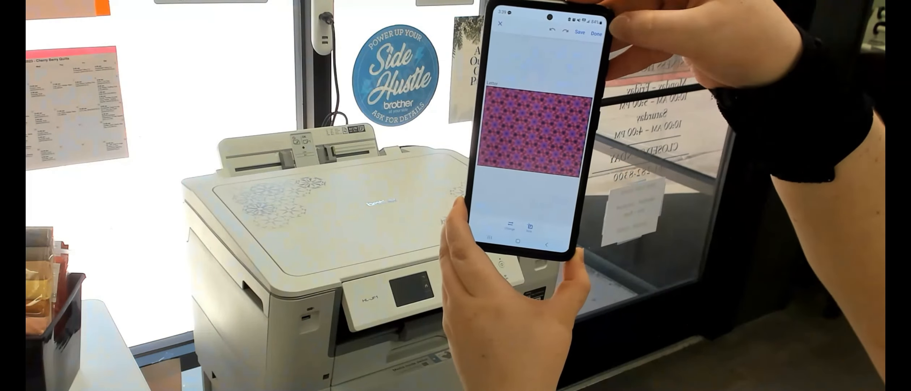
- Finish editing, start printing from Preview and confirm fabric is loaded
left_click(498, 28)
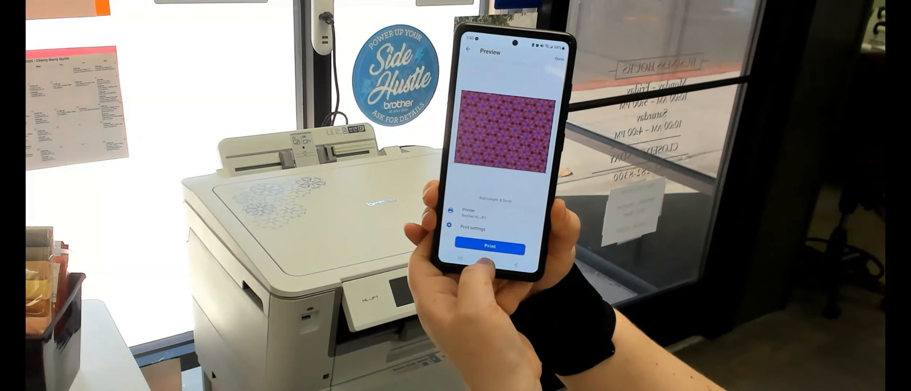
left_click(490, 246)
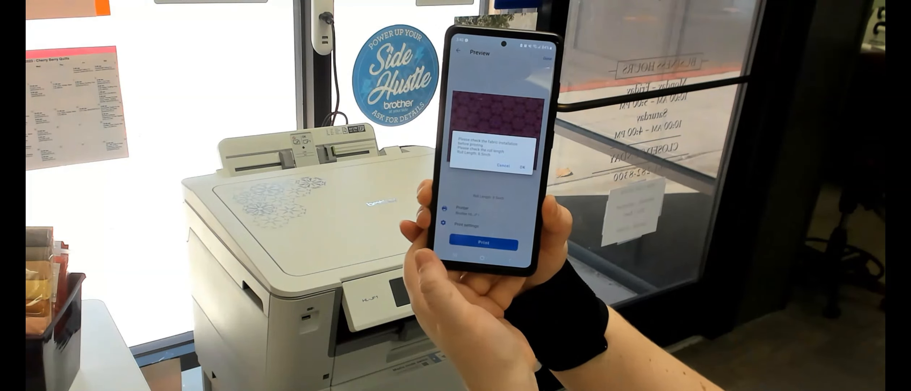
left_click(523, 166)
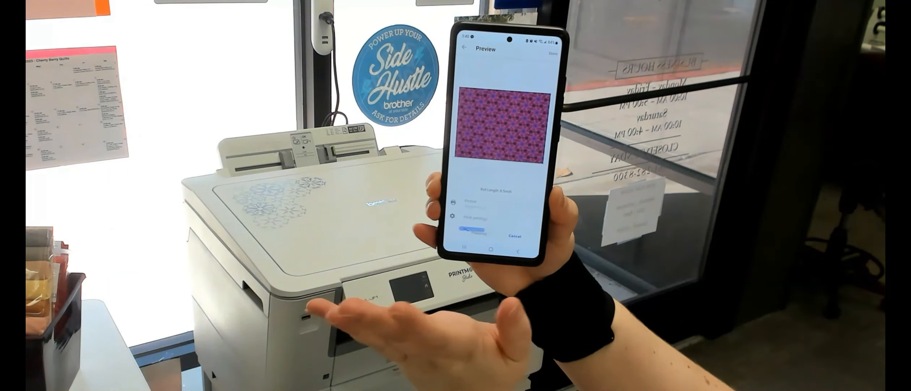